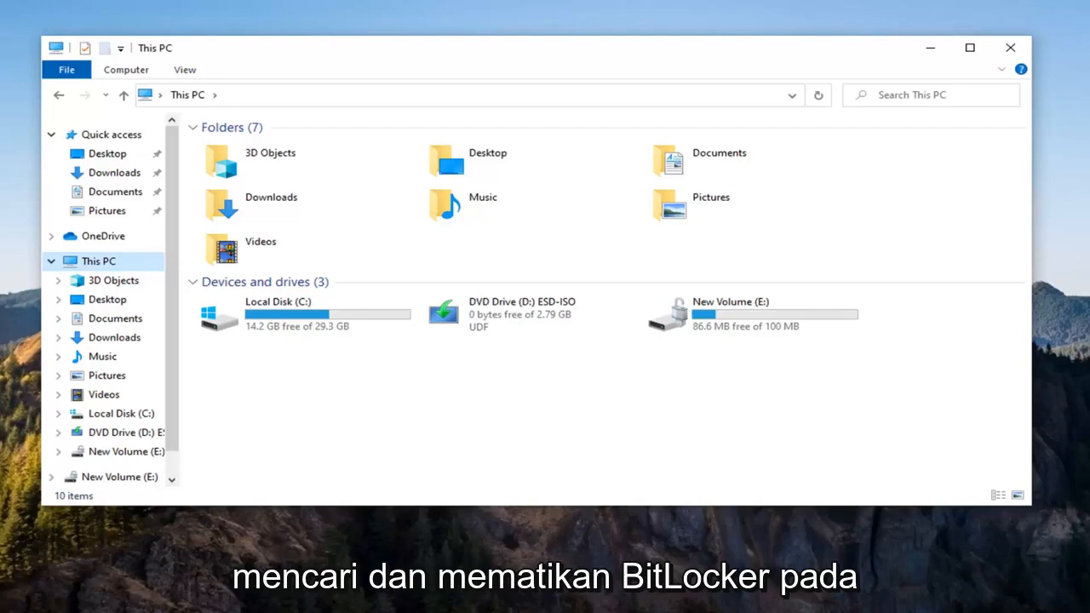
mouse_move(704, 330)
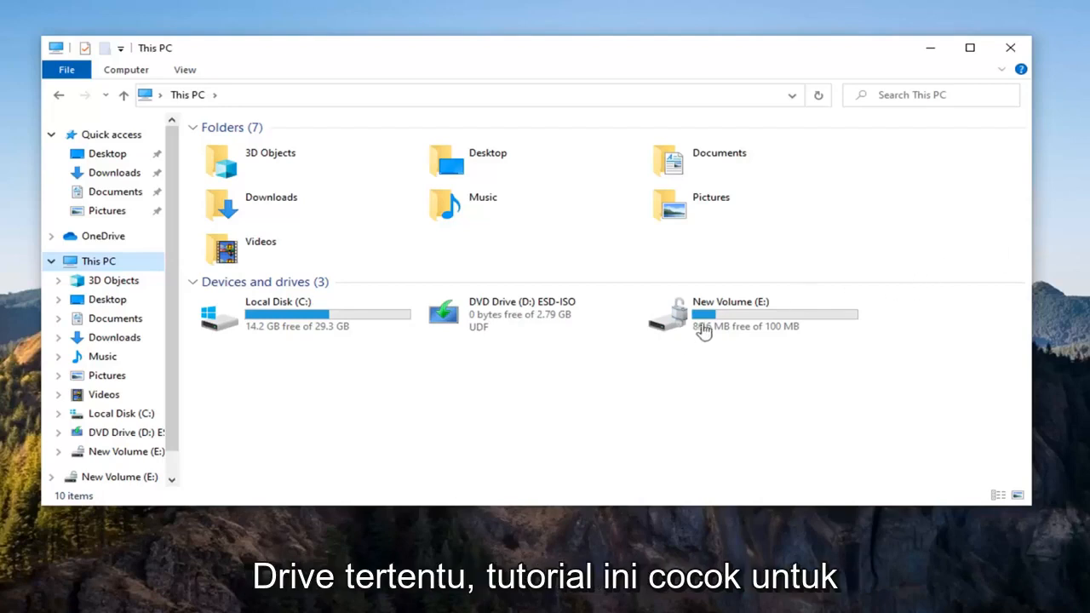
mouse_move(681, 320)
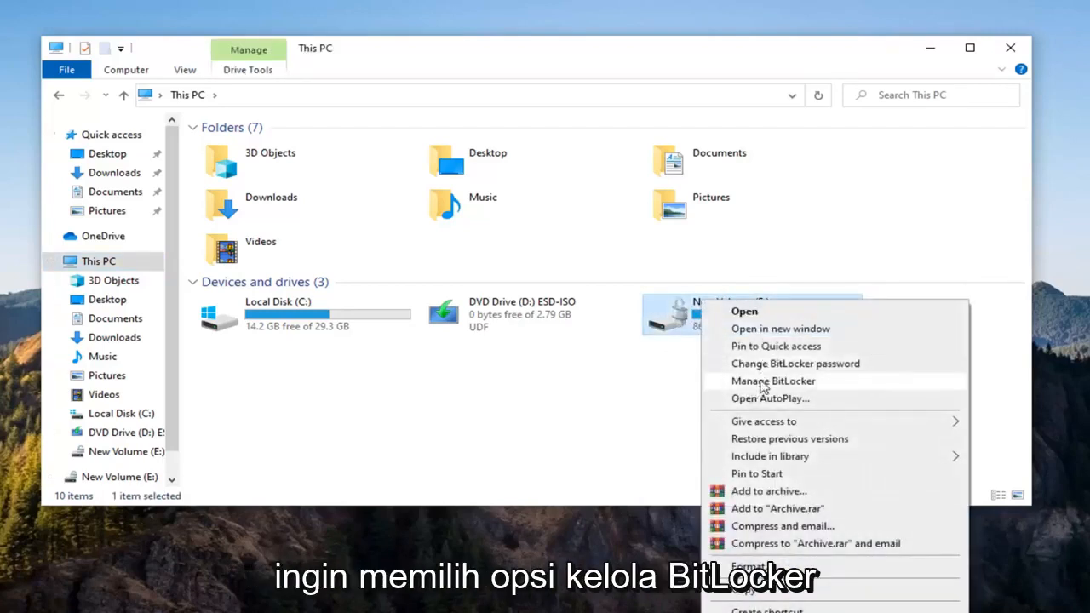
Step: Choose Manage BitLocker for New Volume (E:) from its context menu in This PC
left_click(773, 382)
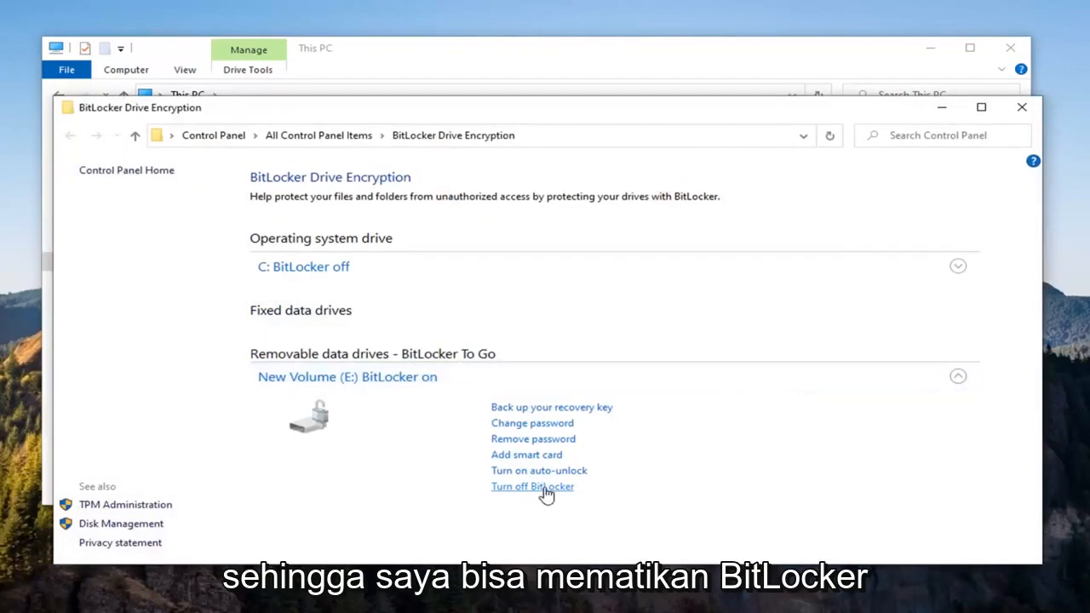
Step: Turn off BitLocker on New Volume (E:), confirm decryption, acknowledge completion and close the settings window
left_click(531, 488)
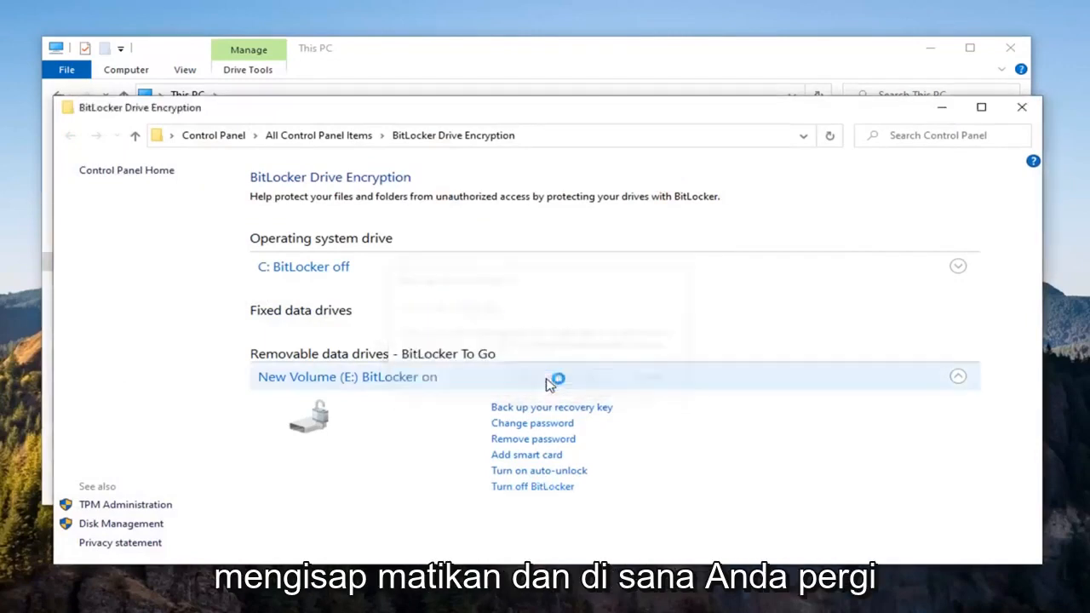
left_click(532, 488)
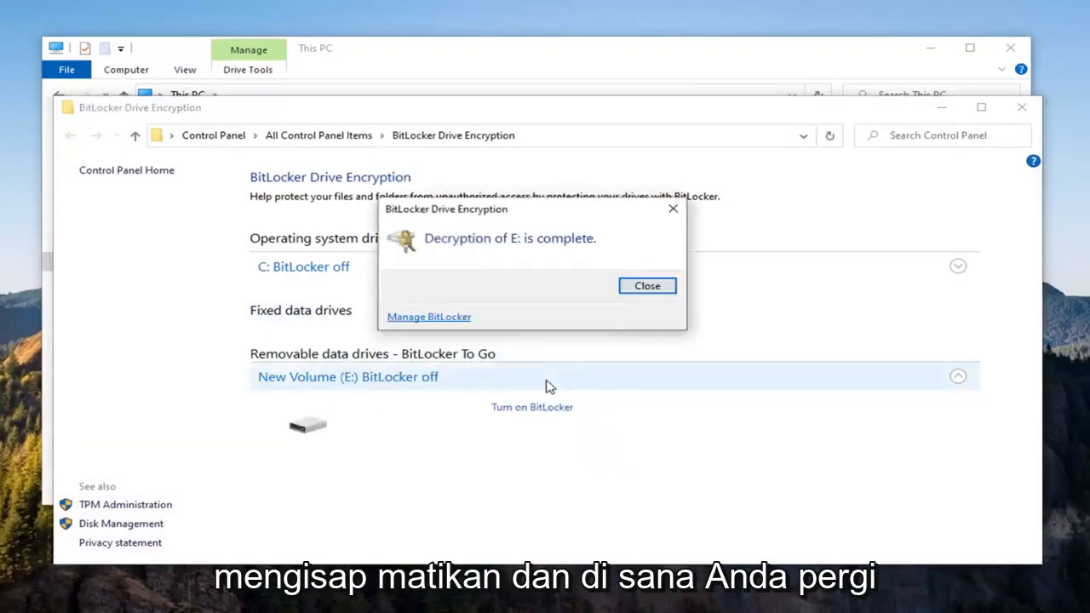
left_click(648, 286)
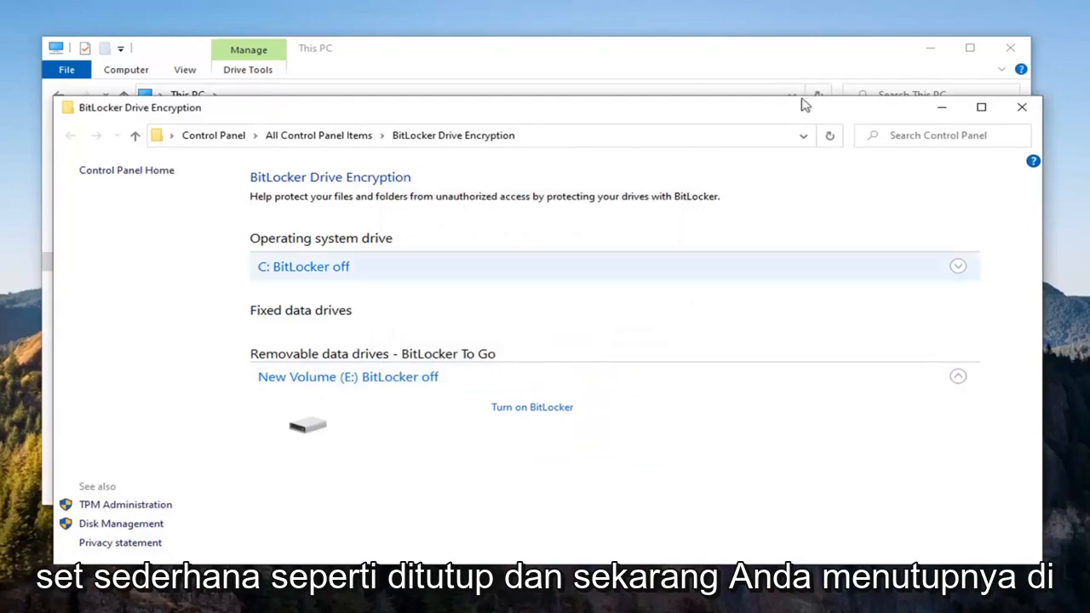
left_click(1022, 107)
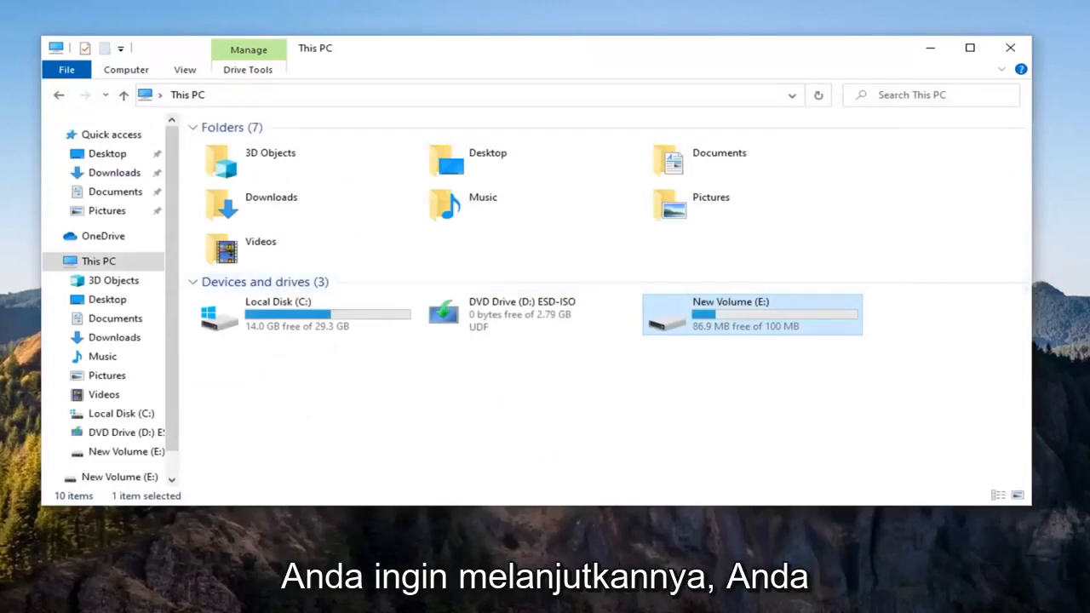
right_click(753, 313)
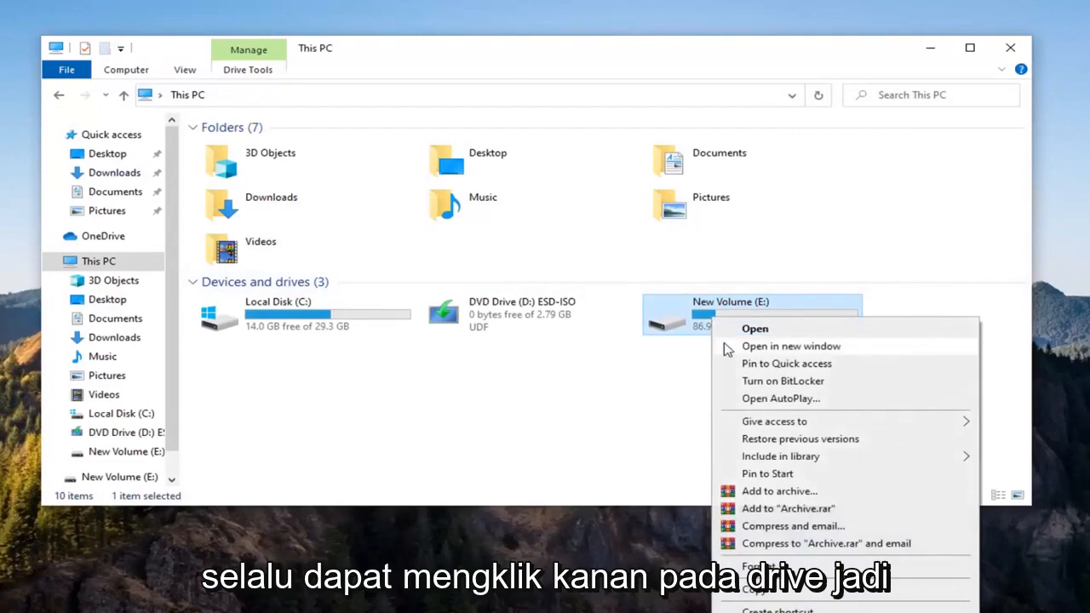
left_click(782, 381)
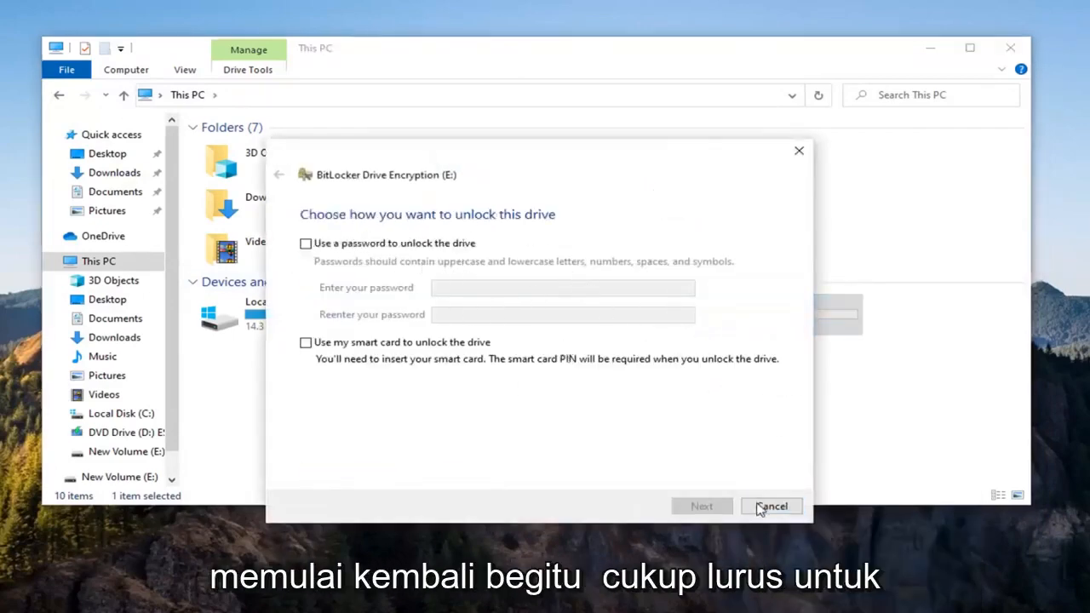
left_click(770, 506)
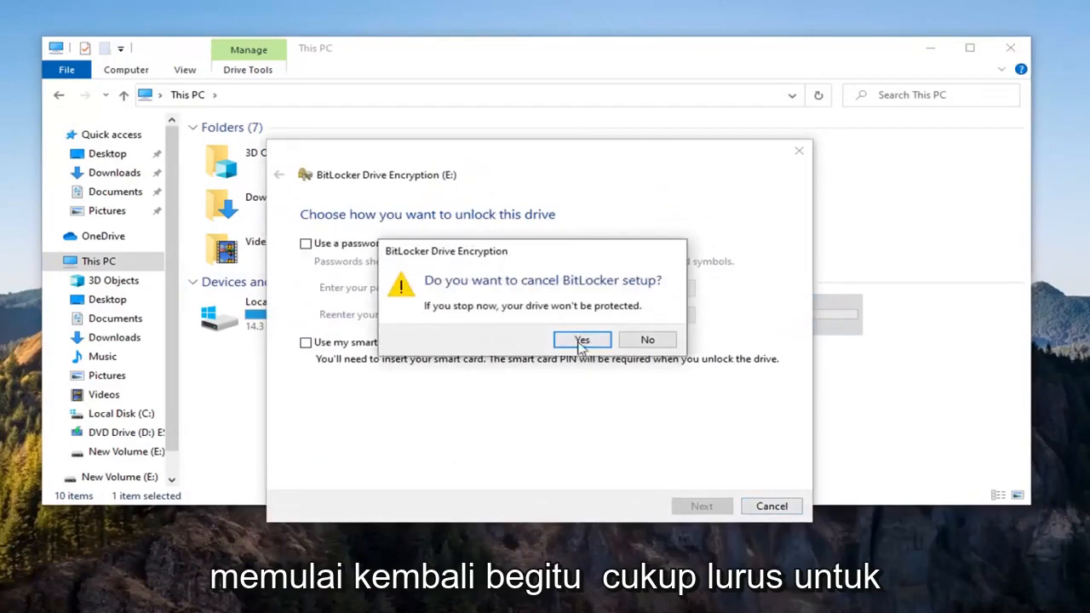
left_click(583, 340)
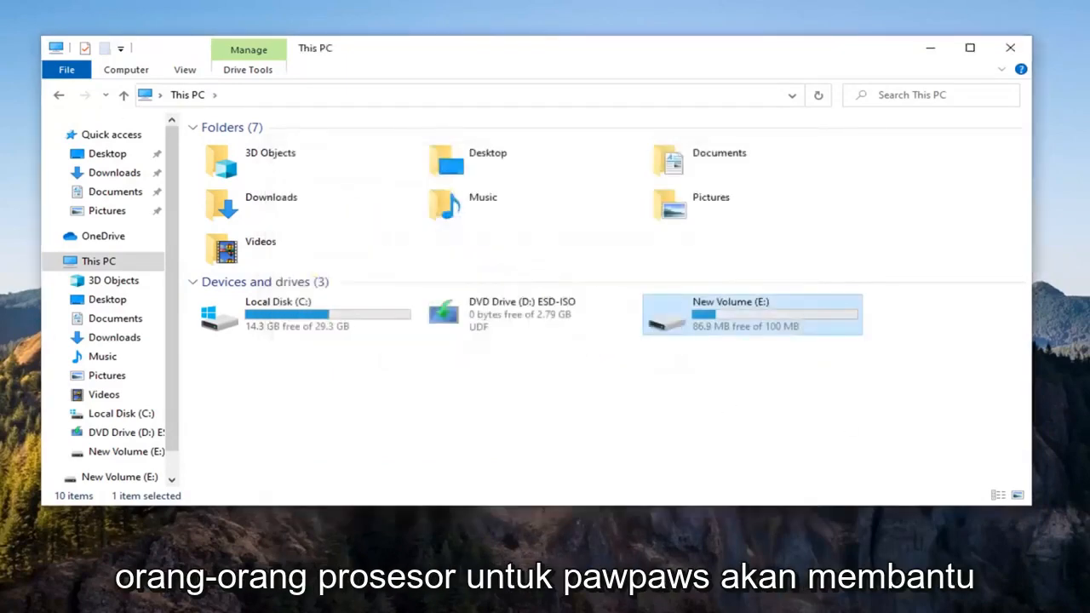